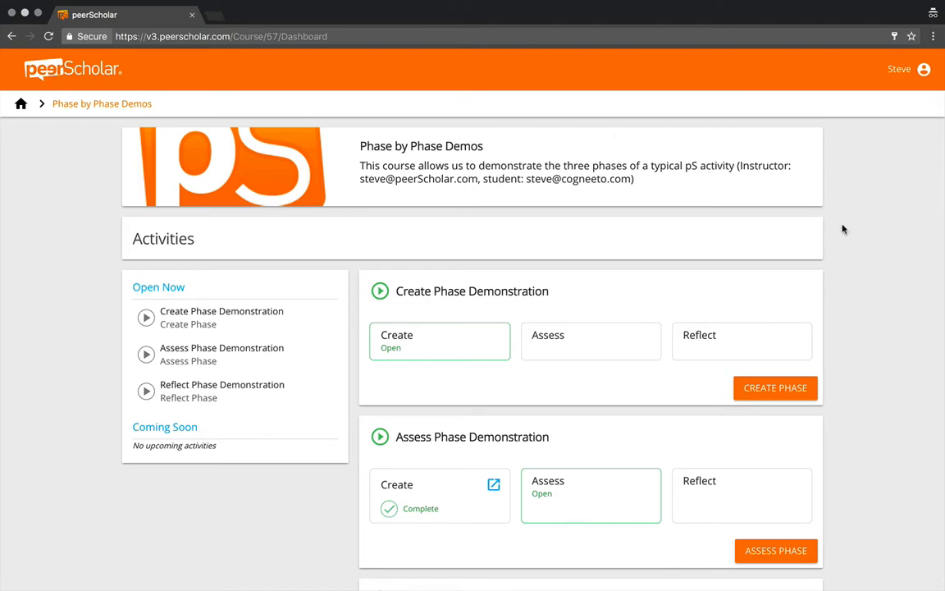
{"action": "mouse_move", "coordinate": [861, 245]}
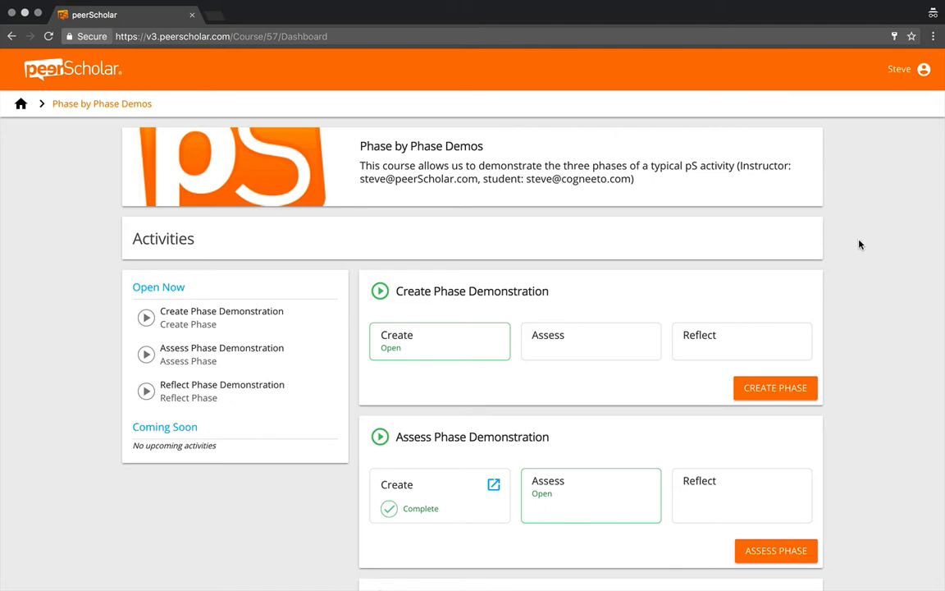
- Launch the Reflect phase of the Reflect Phase Demonstration activity and scroll its welcome instructions
{"action": "scroll", "scroll_direction": "down", "scroll_amount": 3}
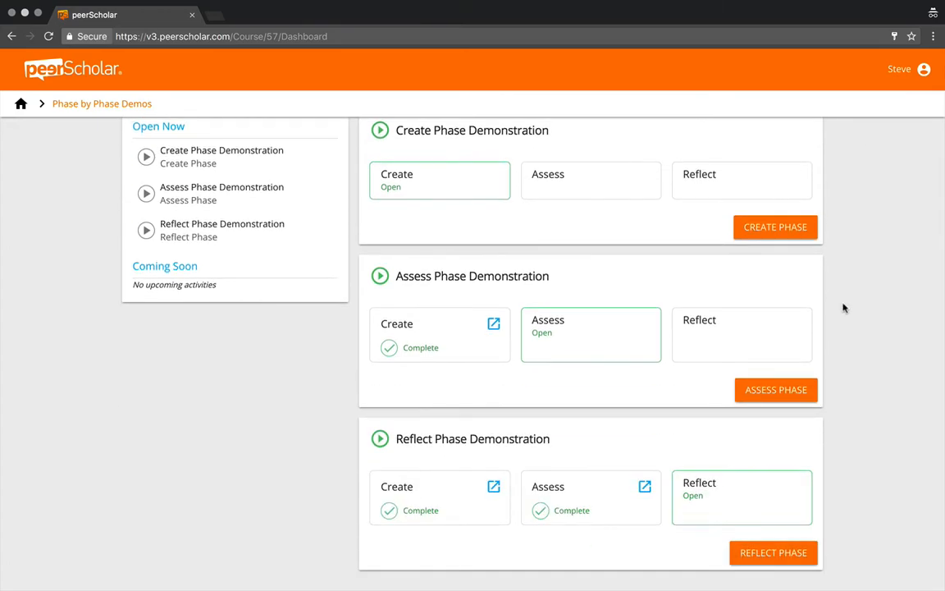
{"action": "left_click", "coordinate": [772, 552]}
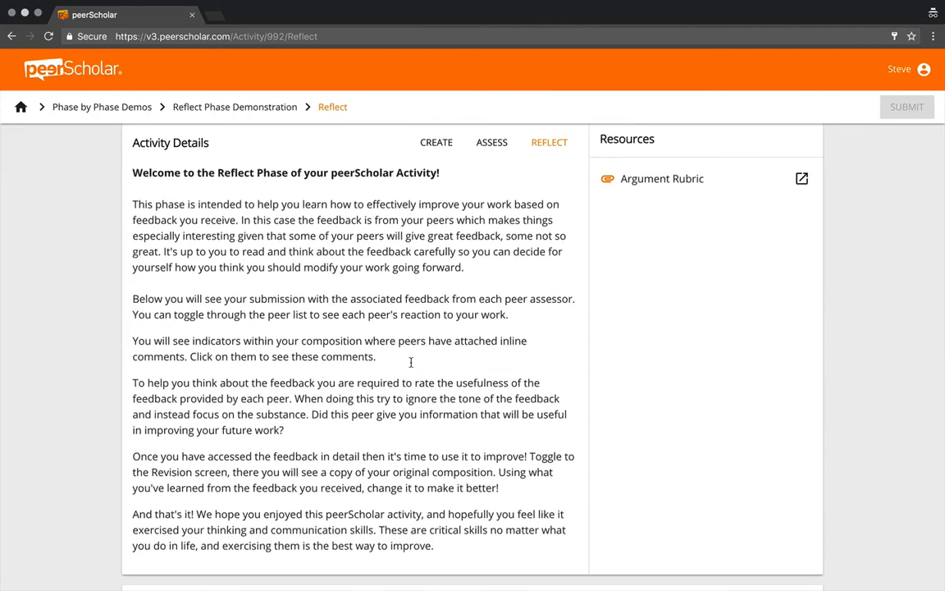
{"action": "scroll", "scroll_direction": "down", "scroll_amount": 3}
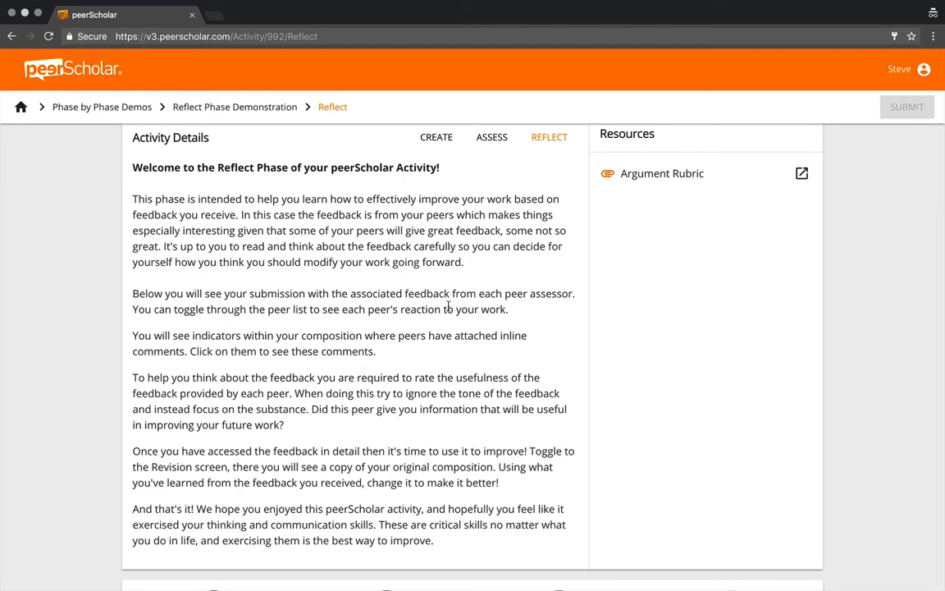
- Collapse Activity Details to reveal the original composition beside peer 1's feedback
{"action": "left_click", "coordinate": [805, 158]}
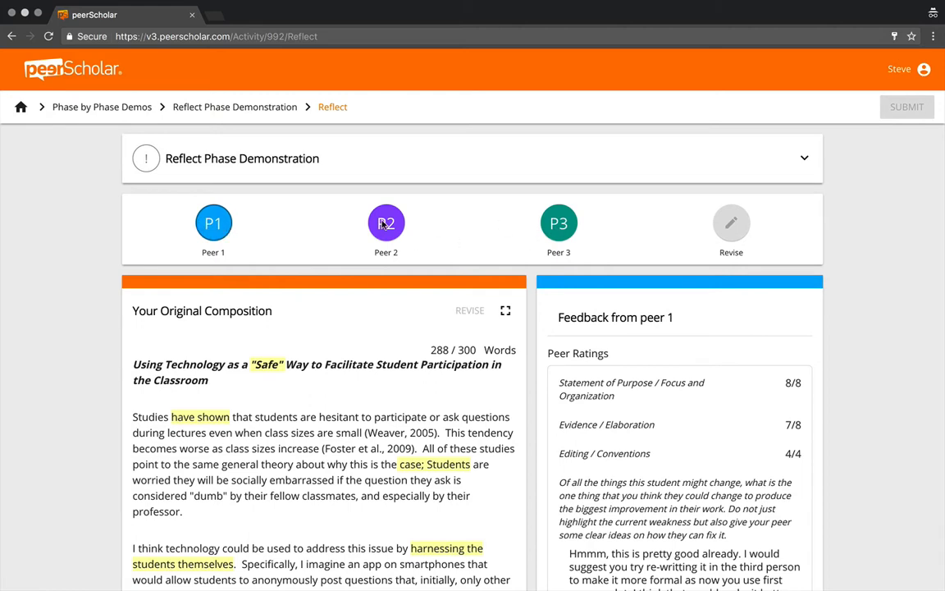
{"action": "mouse_move", "coordinate": [472, 234]}
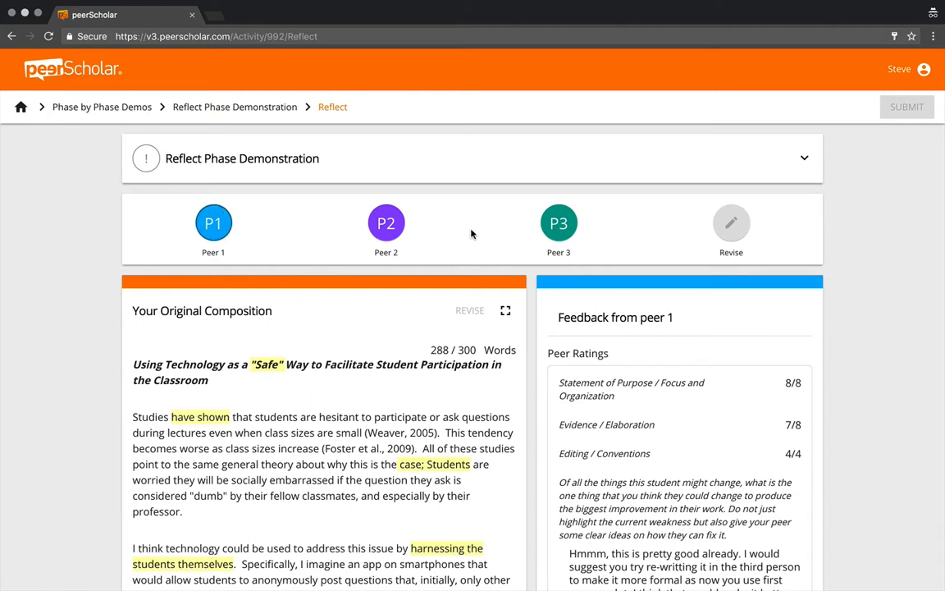
{"action": "mouse_move", "coordinate": [294, 349]}
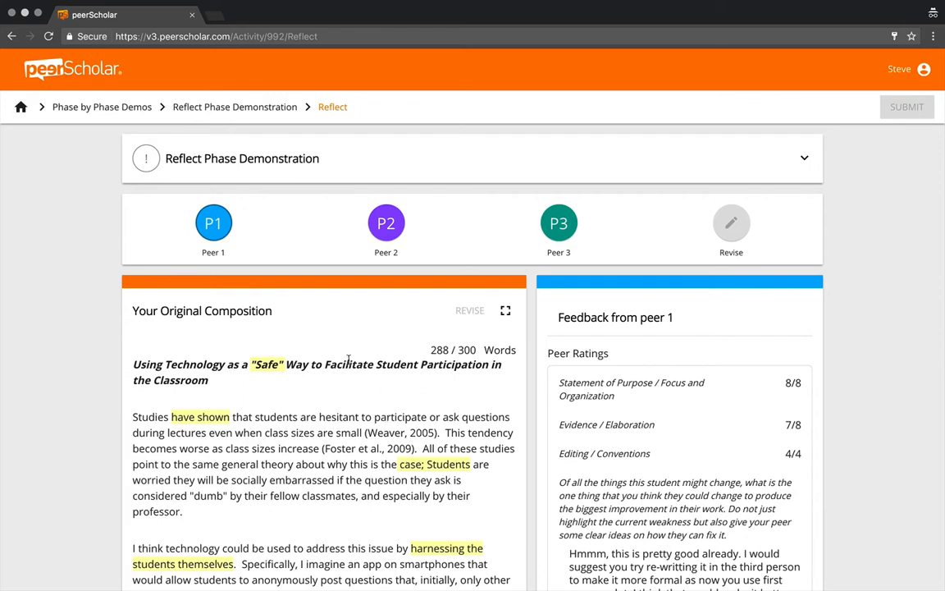
{"action": "mouse_move", "coordinate": [545, 361]}
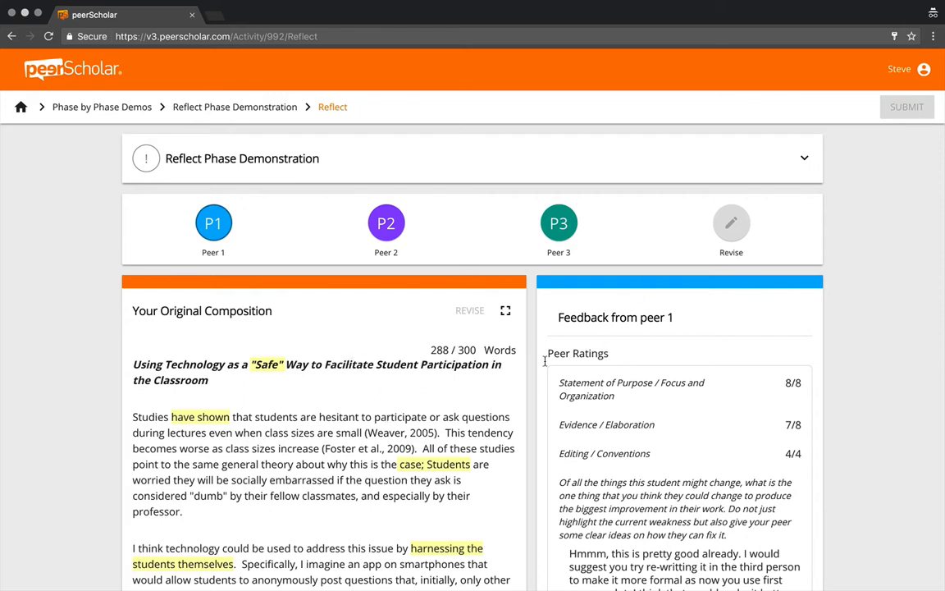
{"action": "mouse_move", "coordinate": [376, 398]}
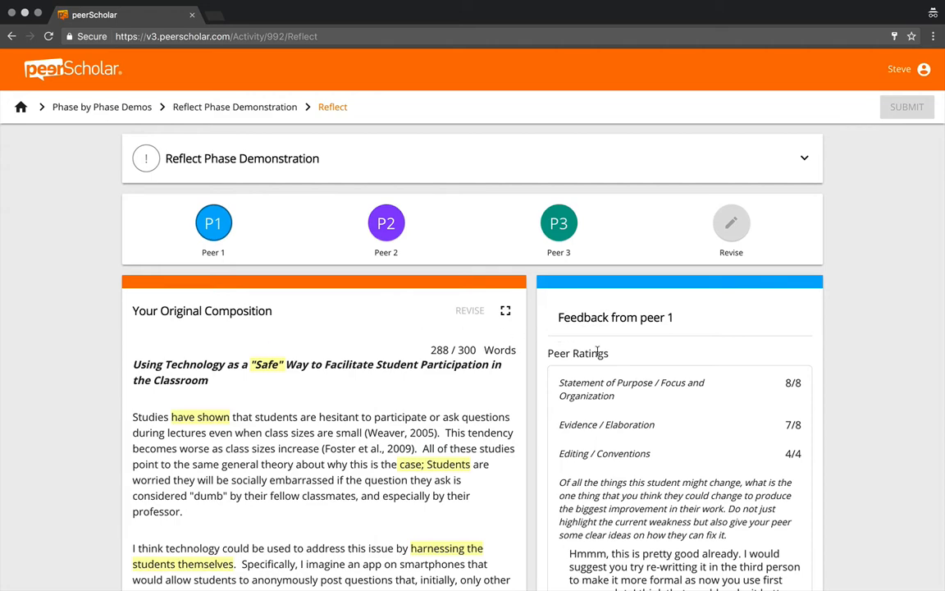
{"action": "mouse_move", "coordinate": [645, 367]}
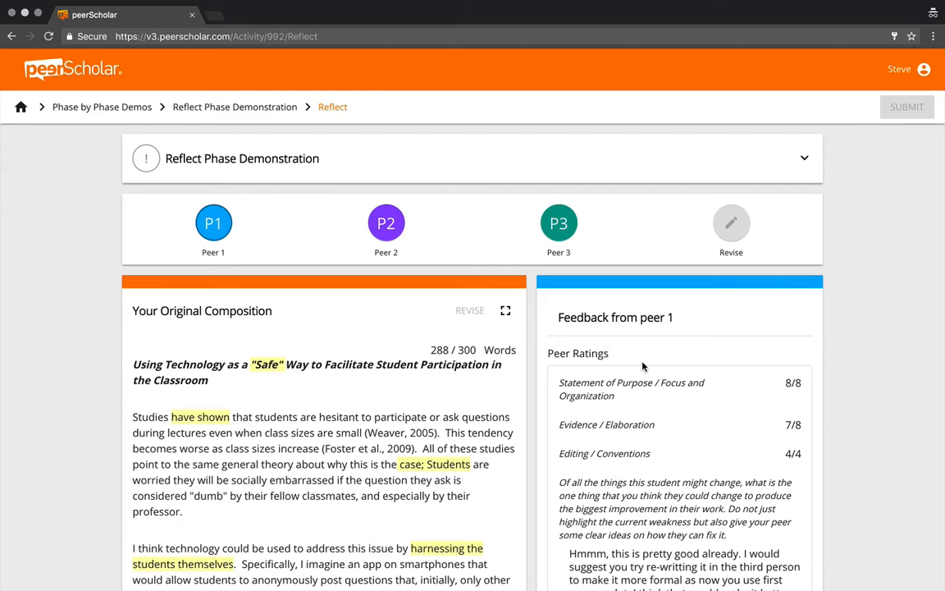
{"action": "scroll", "scroll_direction": "down", "scroll_amount": 3}
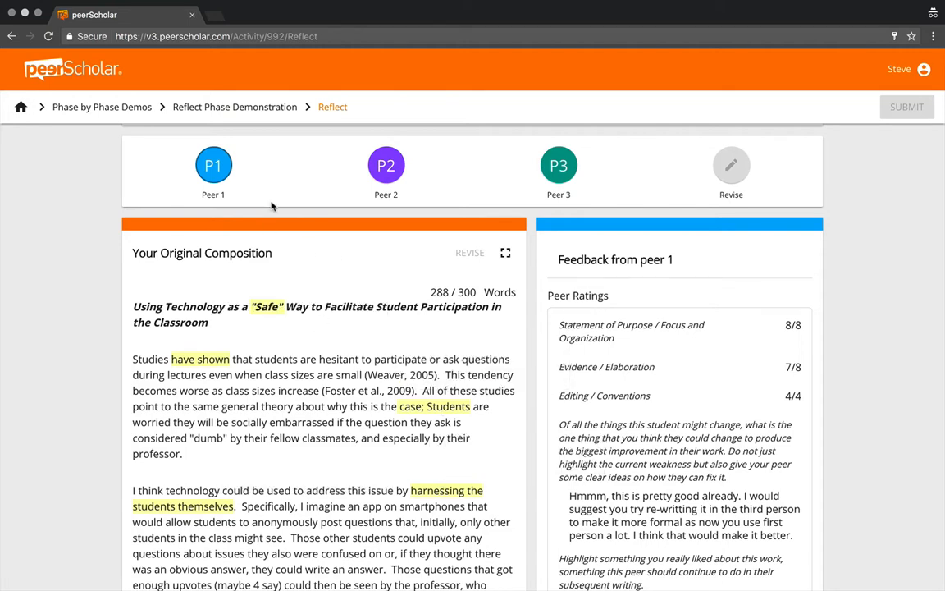
{"action": "left_click", "coordinate": [386, 165]}
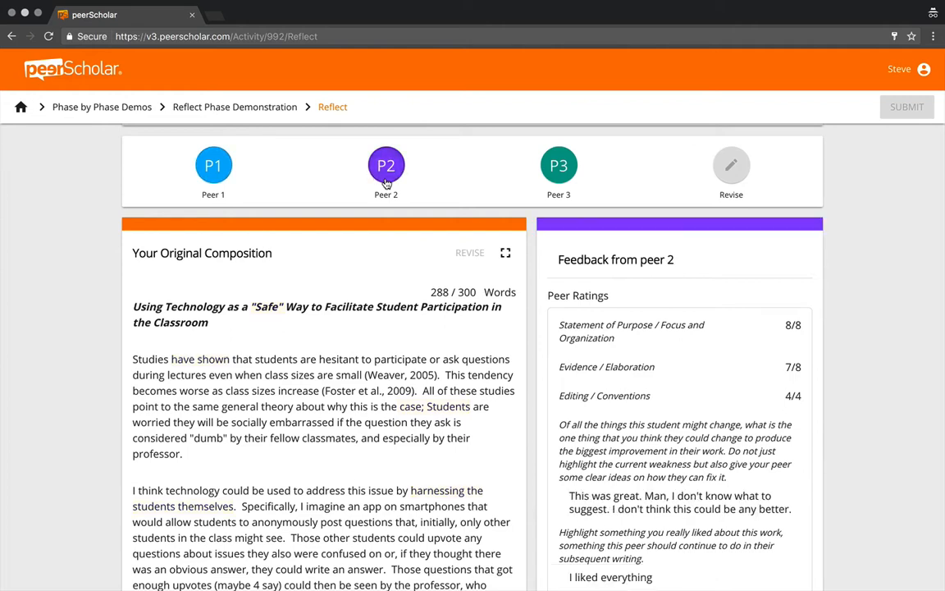
{"action": "mouse_move", "coordinate": [255, 381]}
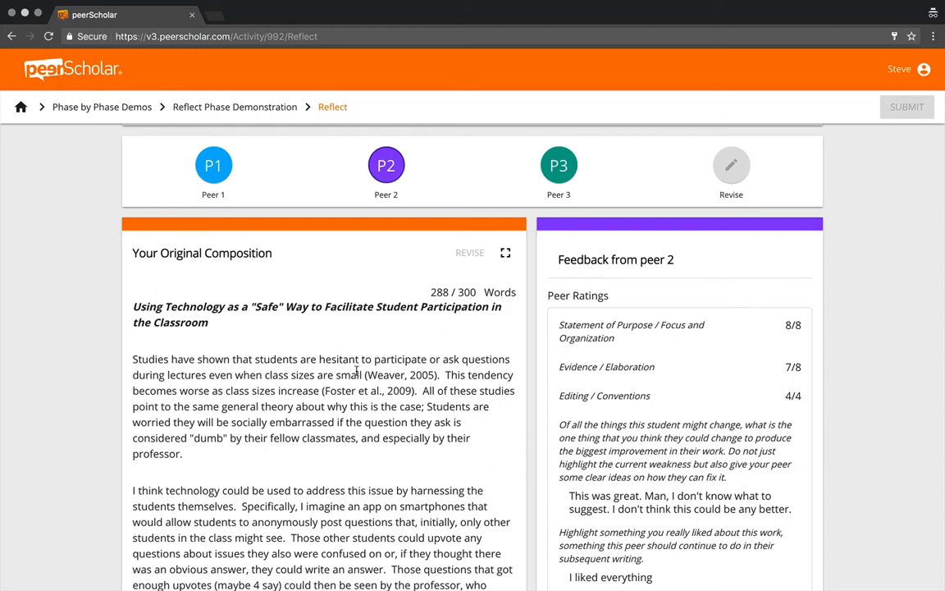
{"action": "scroll", "scroll_direction": "down", "scroll_amount": 3}
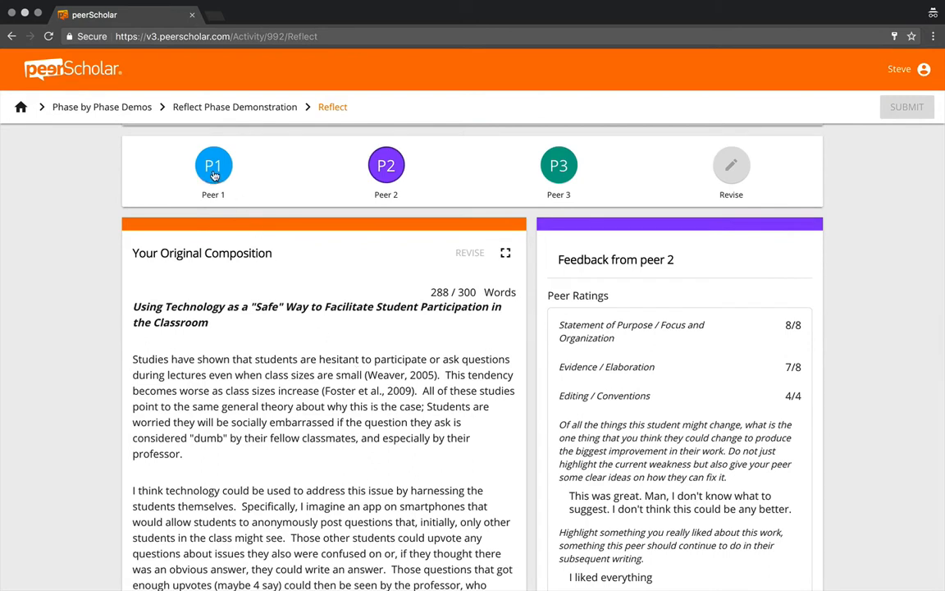
{"action": "left_click", "coordinate": [214, 165]}
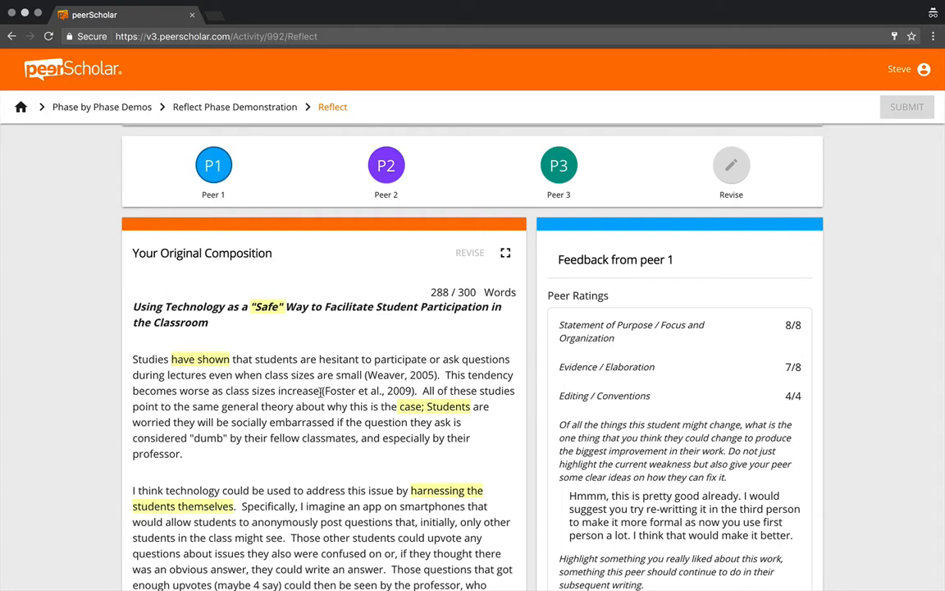
{"action": "left_click", "coordinate": [559, 165]}
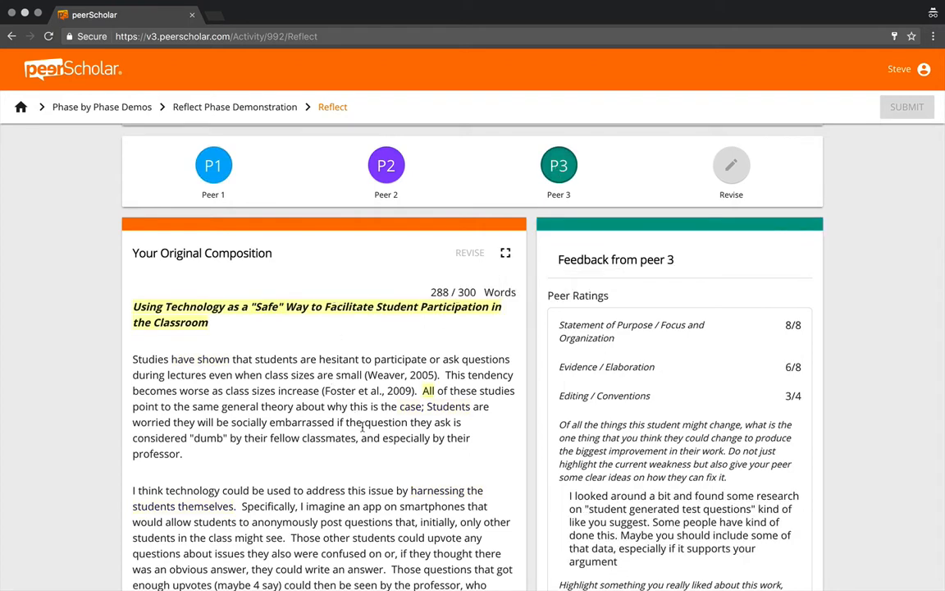
{"action": "scroll", "scroll_direction": "down", "scroll_amount": 3}
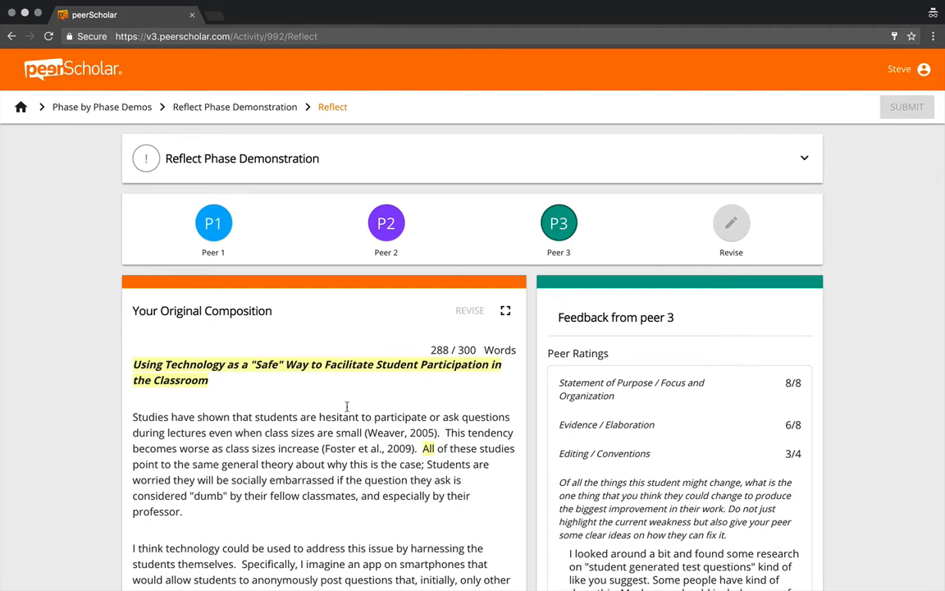
{"action": "left_click", "coordinate": [213, 223]}
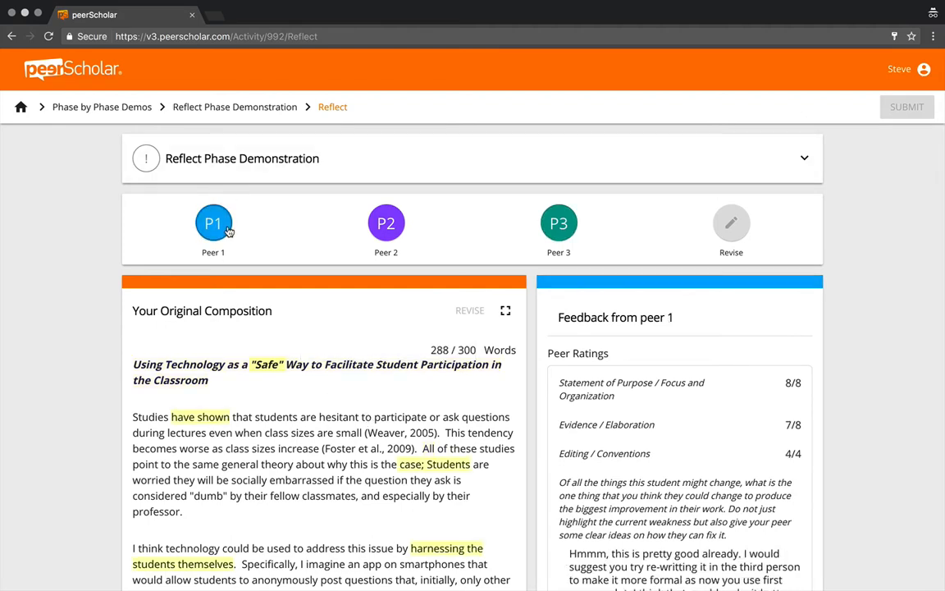
{"action": "scroll", "scroll_direction": "down", "scroll_amount": 3}
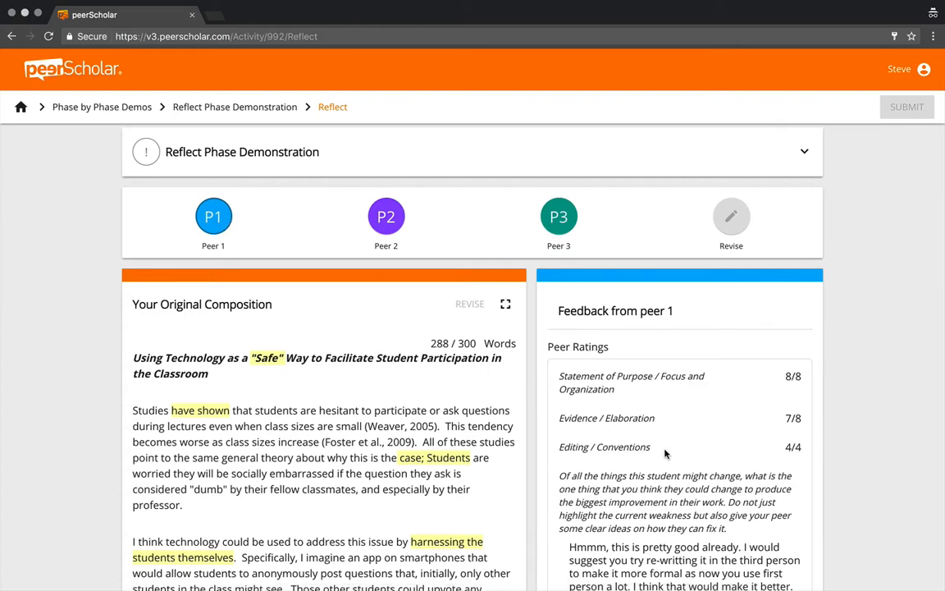
{"action": "scroll", "scroll_direction": "down", "scroll_amount": 3}
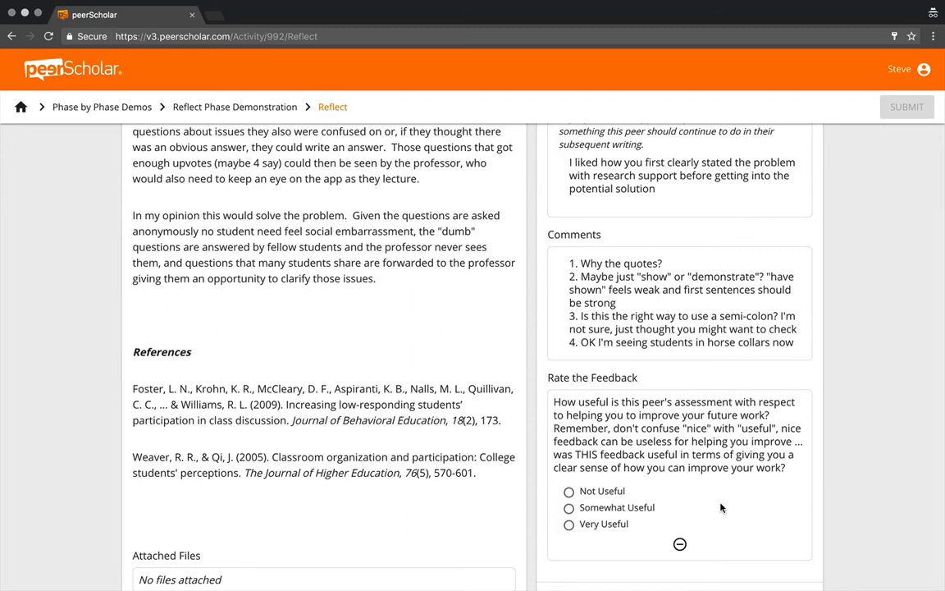
{"action": "scroll", "scroll_direction": "down", "scroll_amount": 3}
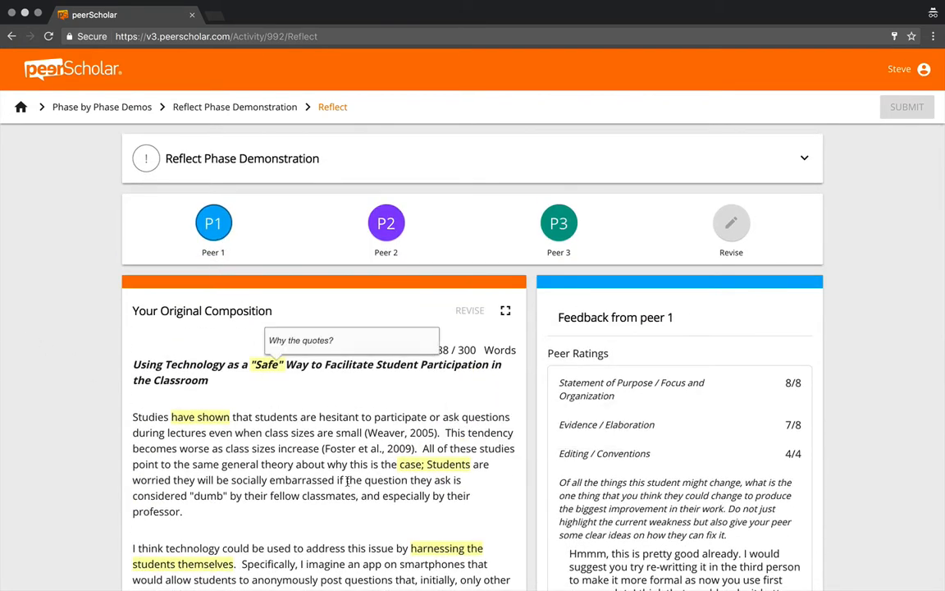
{"action": "scroll", "scroll_direction": "down", "scroll_amount": 3}
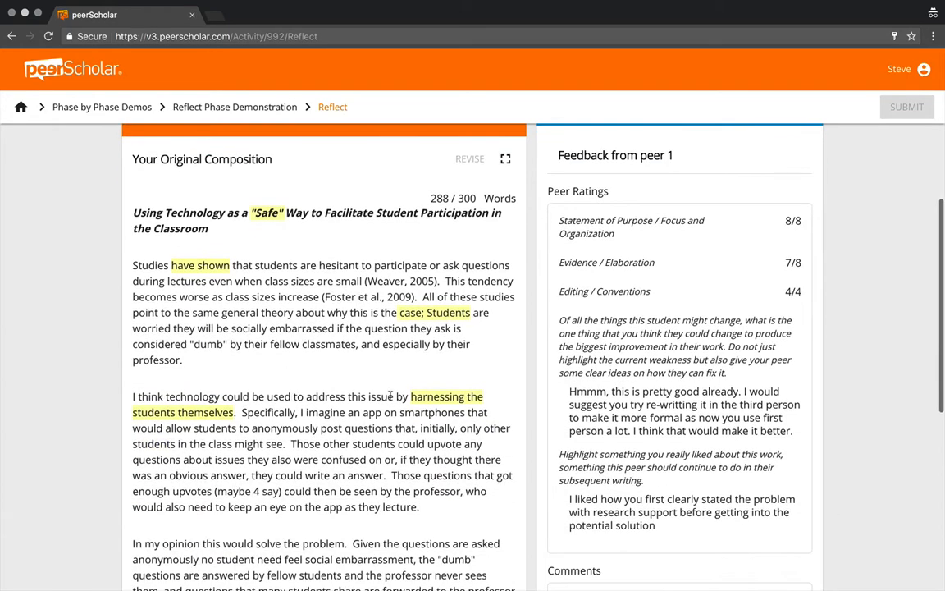
{"action": "scroll", "scroll_direction": "down", "scroll_amount": 3}
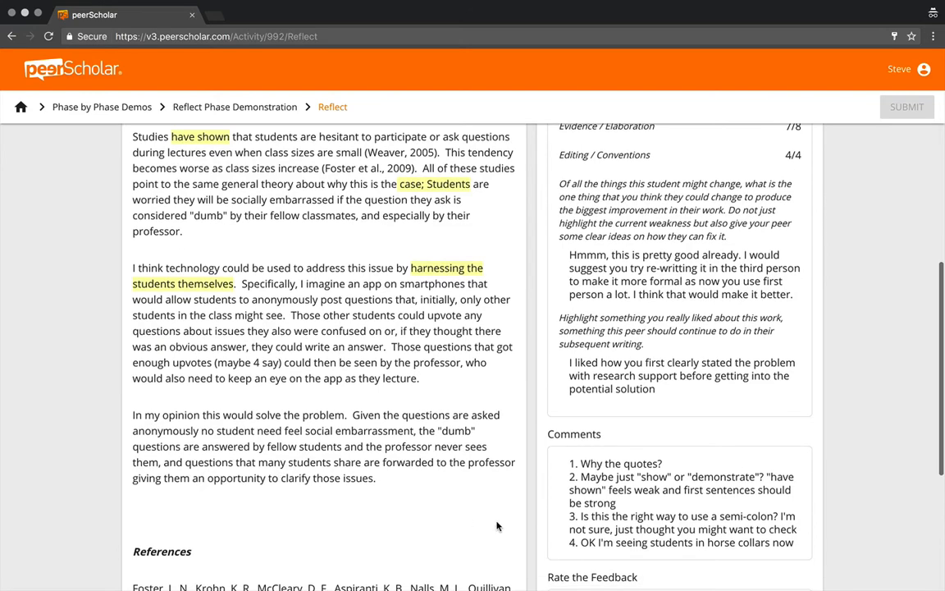
{"action": "mouse_move", "coordinate": [416, 445]}
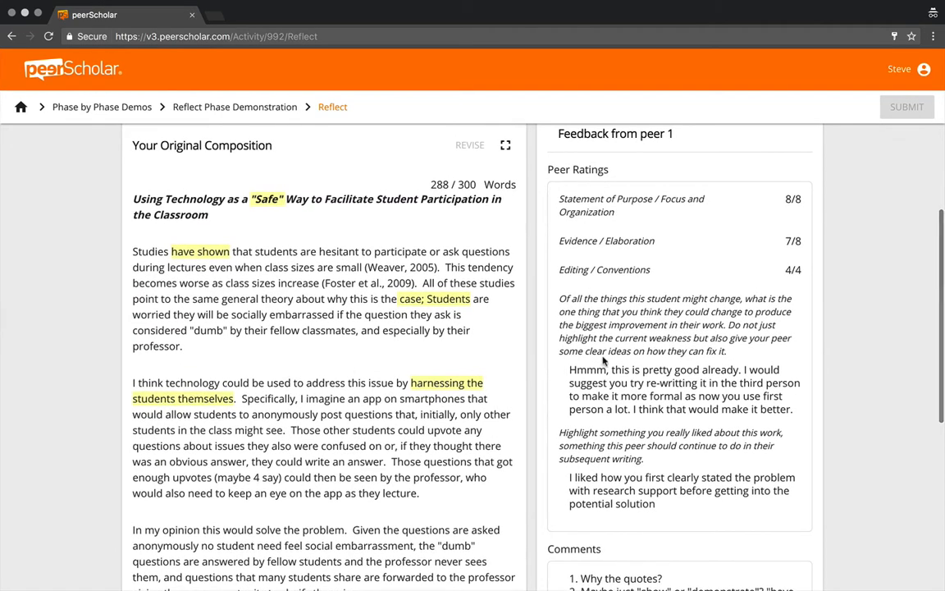
{"action": "mouse_move", "coordinate": [651, 420]}
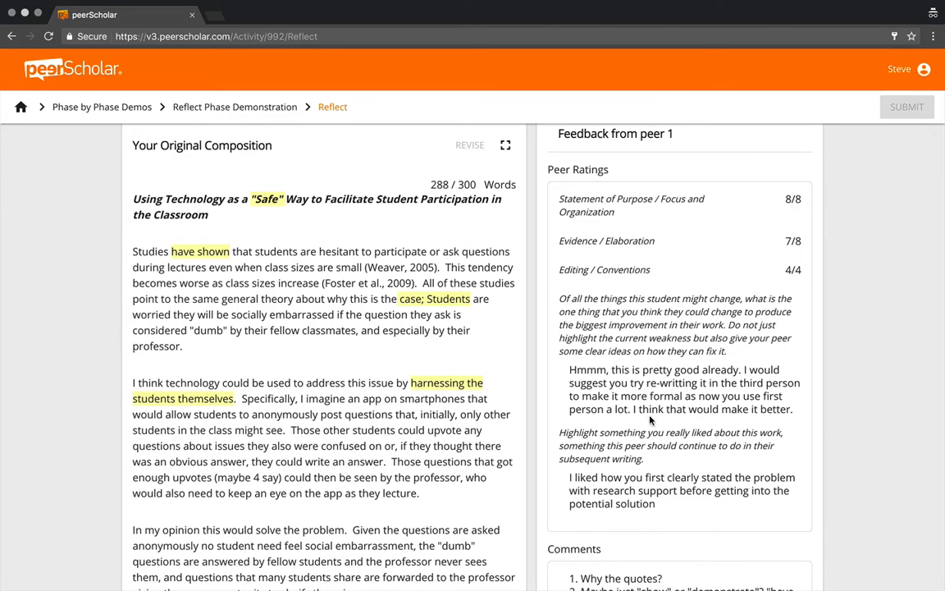
{"action": "scroll", "scroll_direction": "down", "scroll_amount": 3}
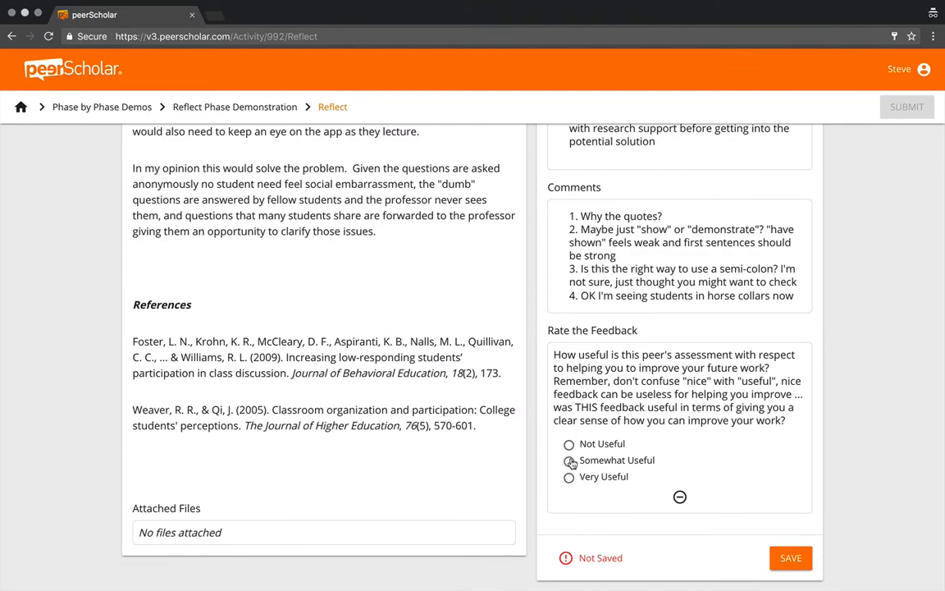
- Set peer 1's feedback rating to Not Useful after trying Somewhat and Very Useful
{"action": "left_click", "coordinate": [568, 461]}
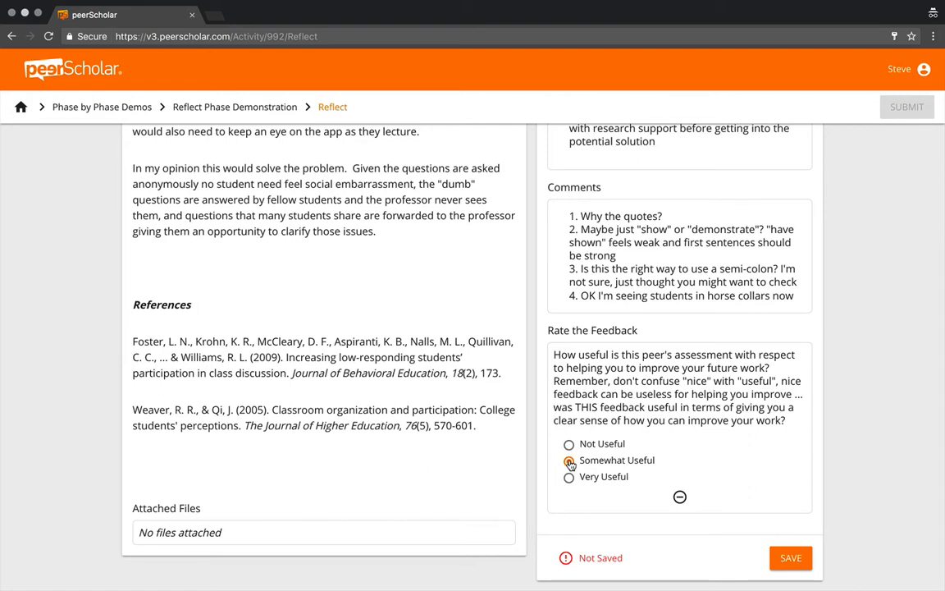
{"action": "left_click", "coordinate": [568, 461]}
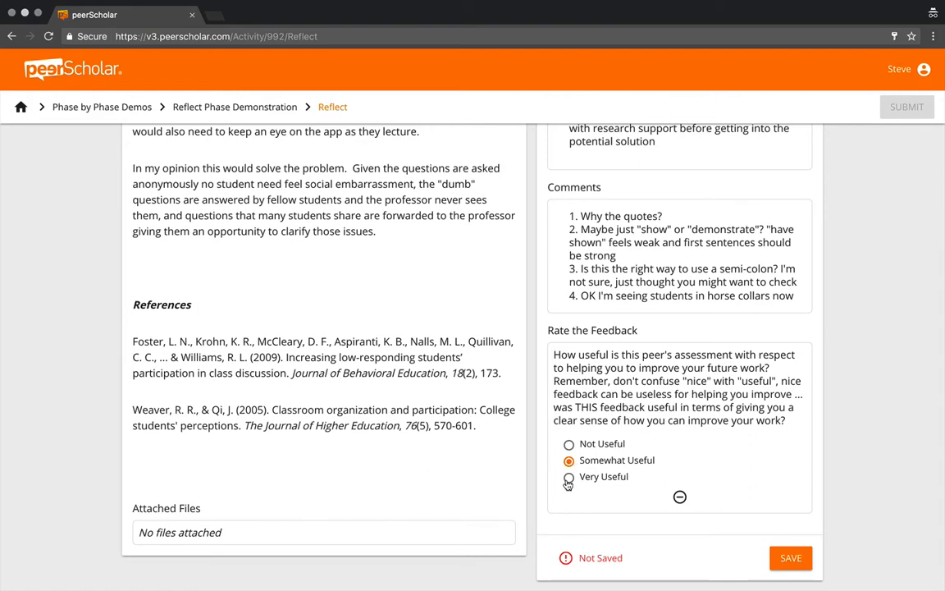
{"action": "left_click", "coordinate": [569, 477]}
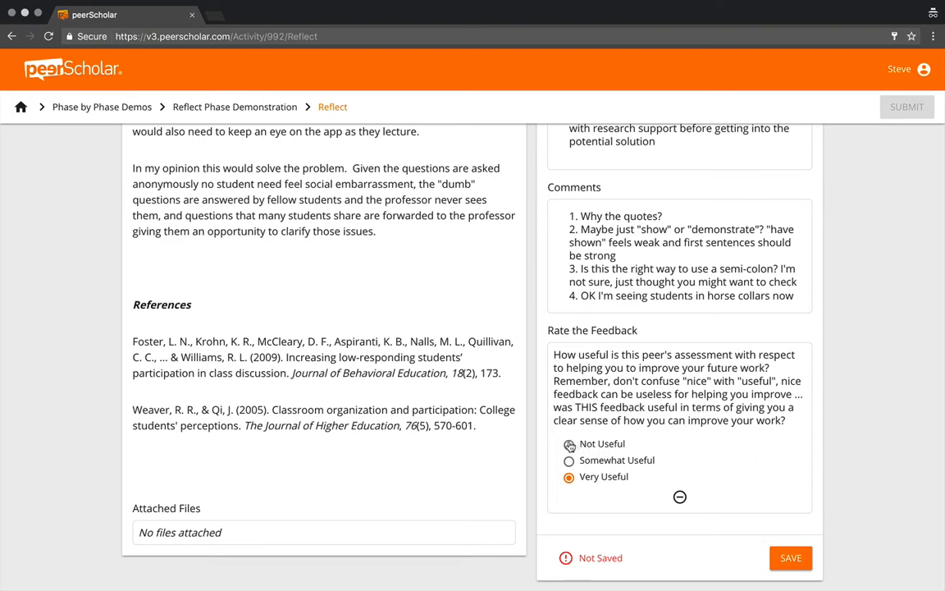
{"action": "left_click", "coordinate": [569, 443]}
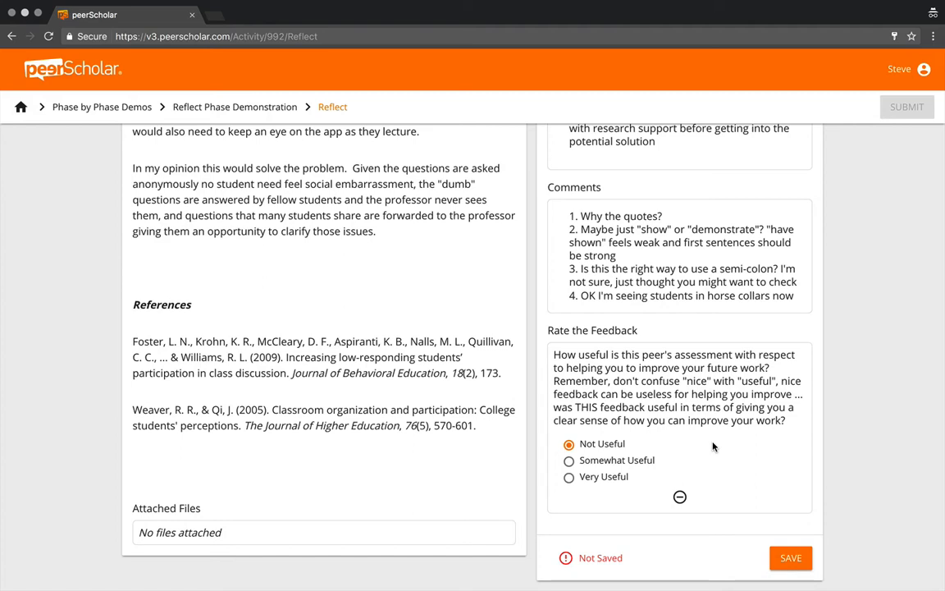
{"action": "scroll", "scroll_direction": "down", "scroll_amount": 3}
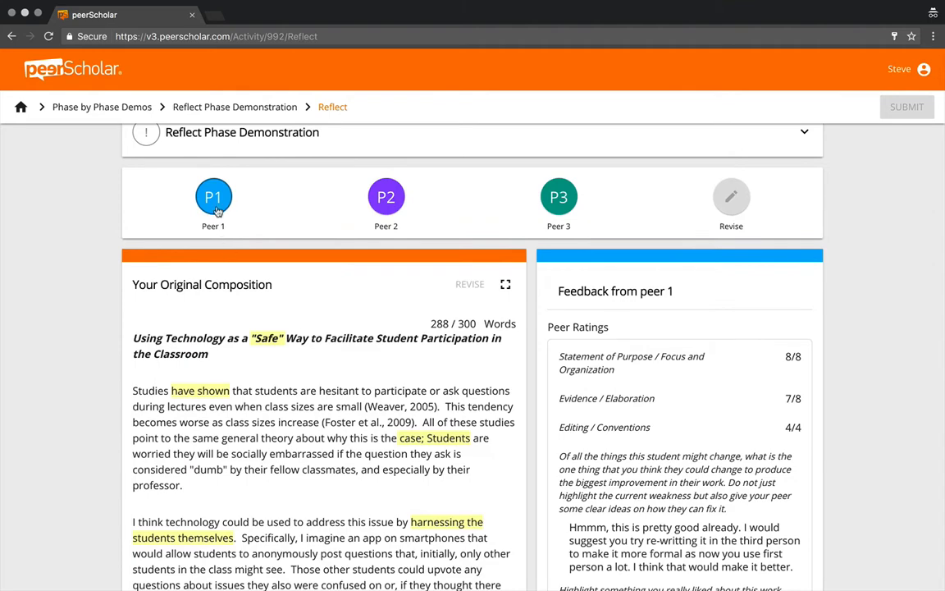
- Switch to the P2 tab and scroll through peer 2's feedback, including 'I liked everything'
{"action": "left_click", "coordinate": [385, 196]}
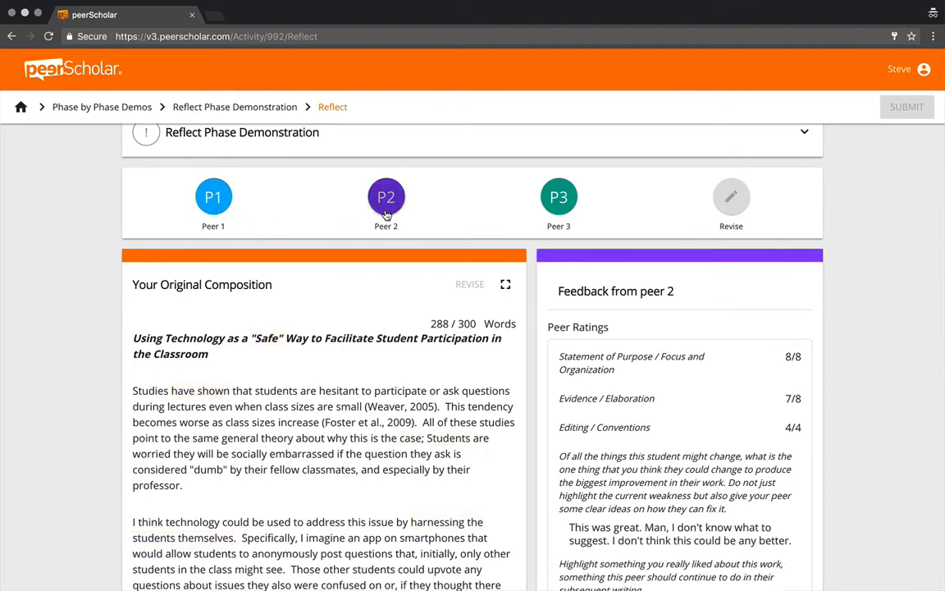
{"action": "scroll", "scroll_direction": "down", "scroll_amount": 3}
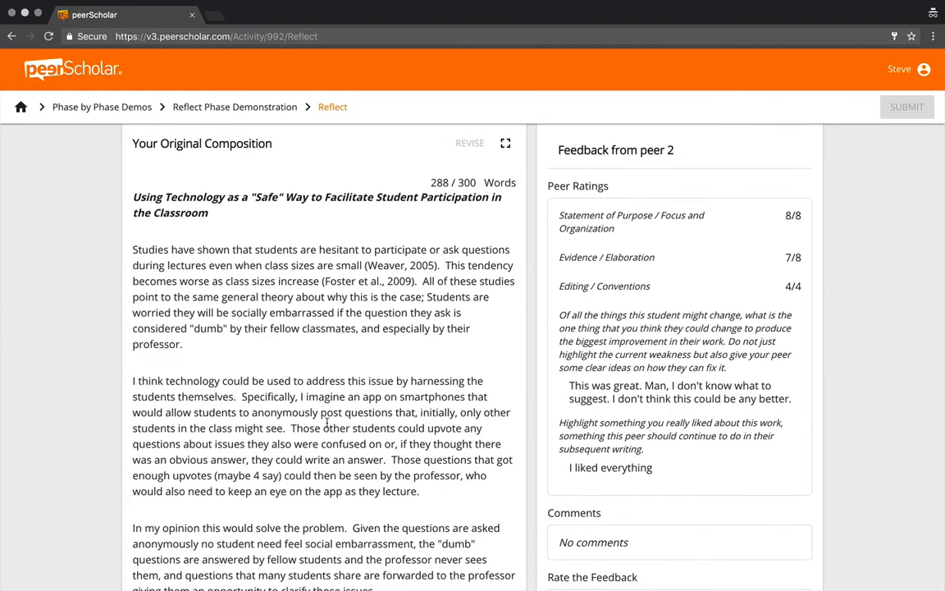
{"action": "scroll", "scroll_direction": "down", "scroll_amount": 3}
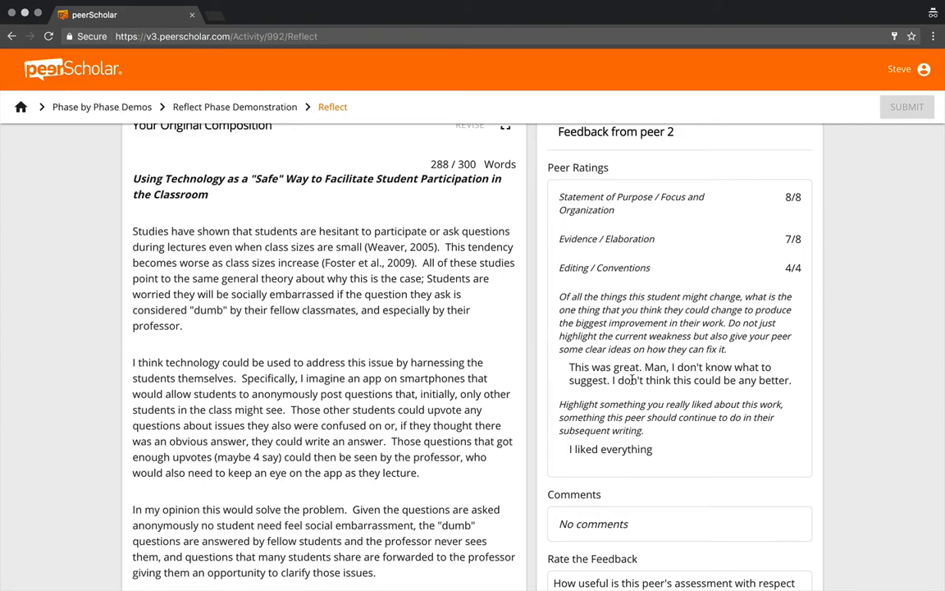
{"action": "scroll", "scroll_direction": "down", "scroll_amount": 3}
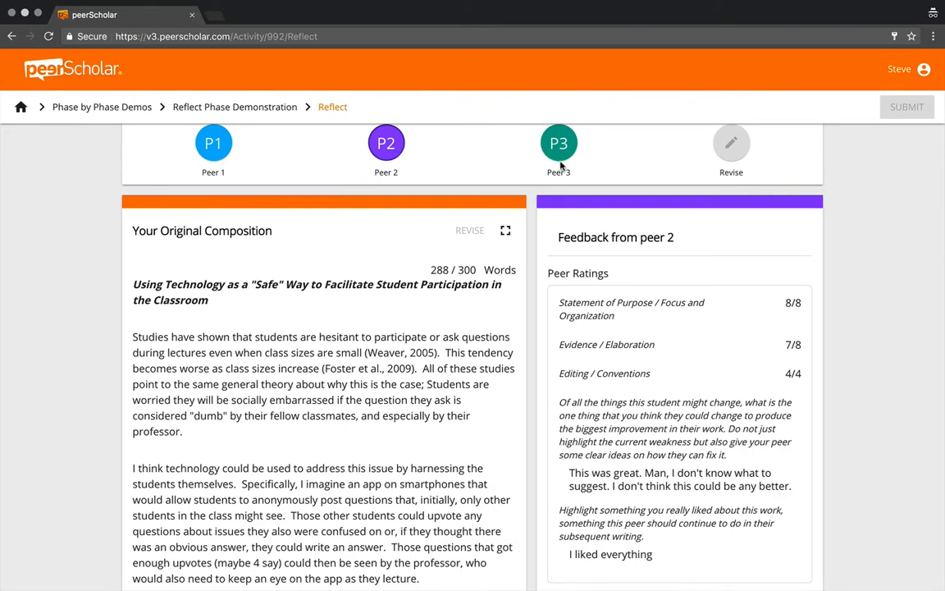
{"action": "mouse_move", "coordinate": [534, 149]}
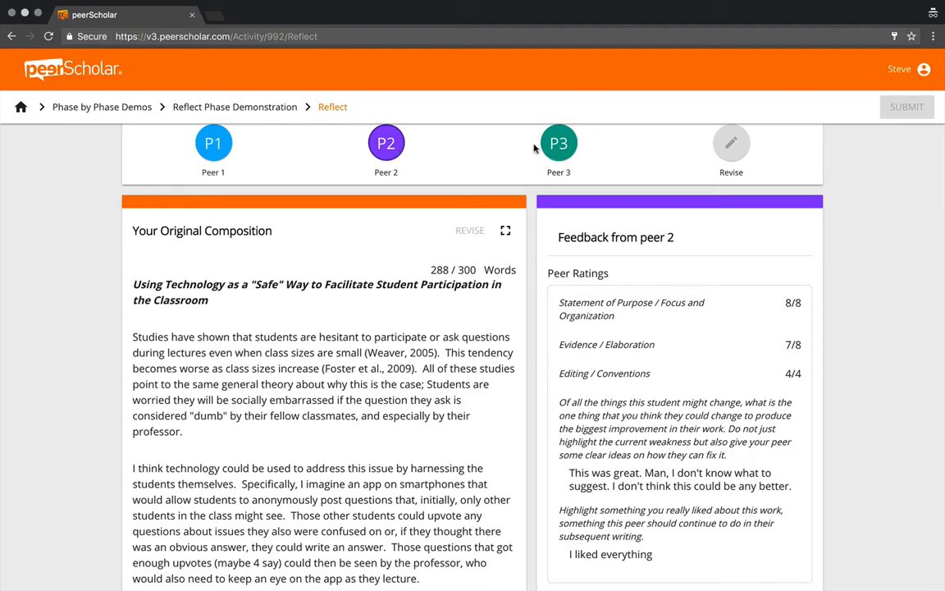
- Switch to the P3 tab to review peer 3's 6/8 and 3/4 ratings
{"action": "left_click", "coordinate": [559, 143]}
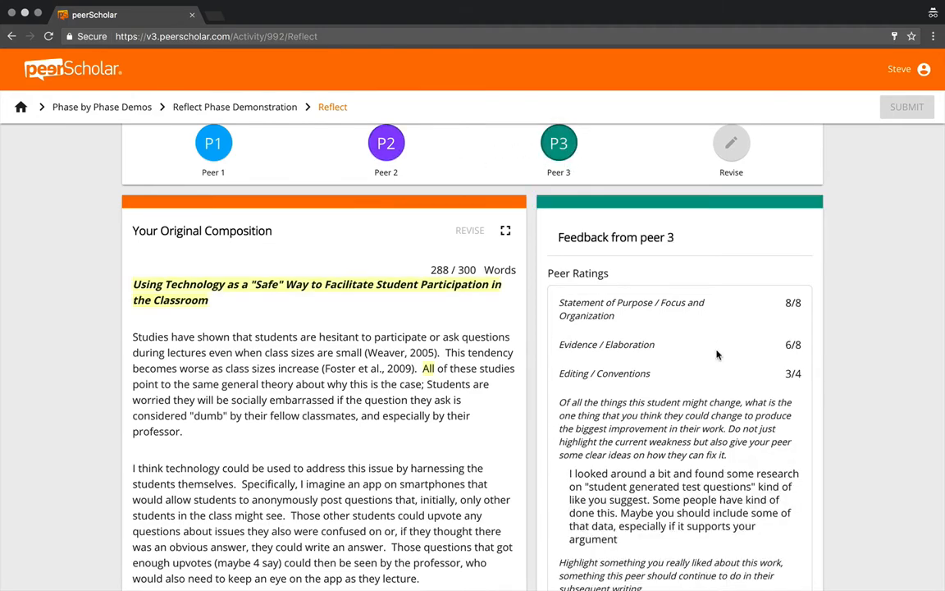
{"action": "scroll", "scroll_direction": "down", "scroll_amount": 3}
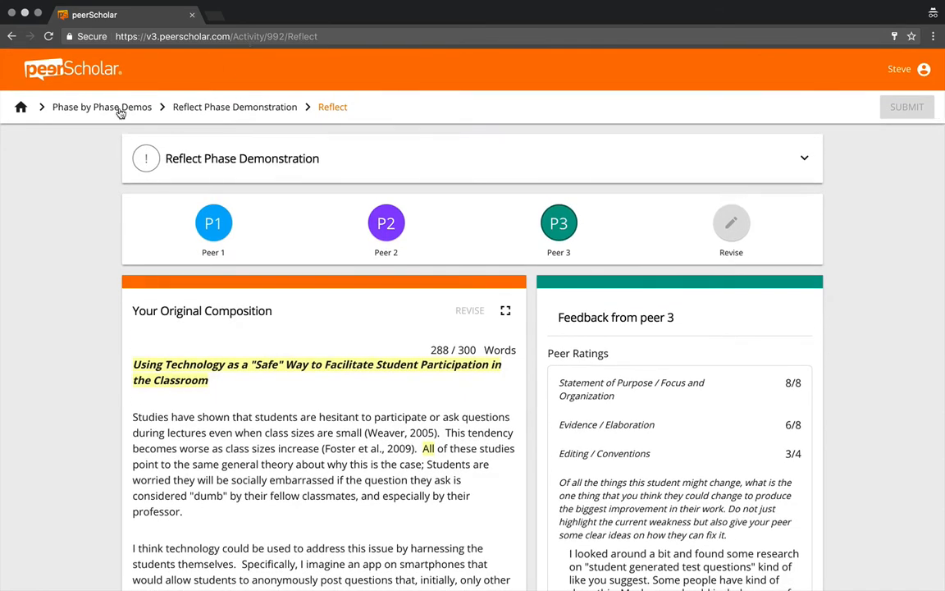
- Use the 'Phase by Phase Demos' breadcrumb and scroll the three demonstration activities
{"action": "left_click", "coordinate": [102, 106]}
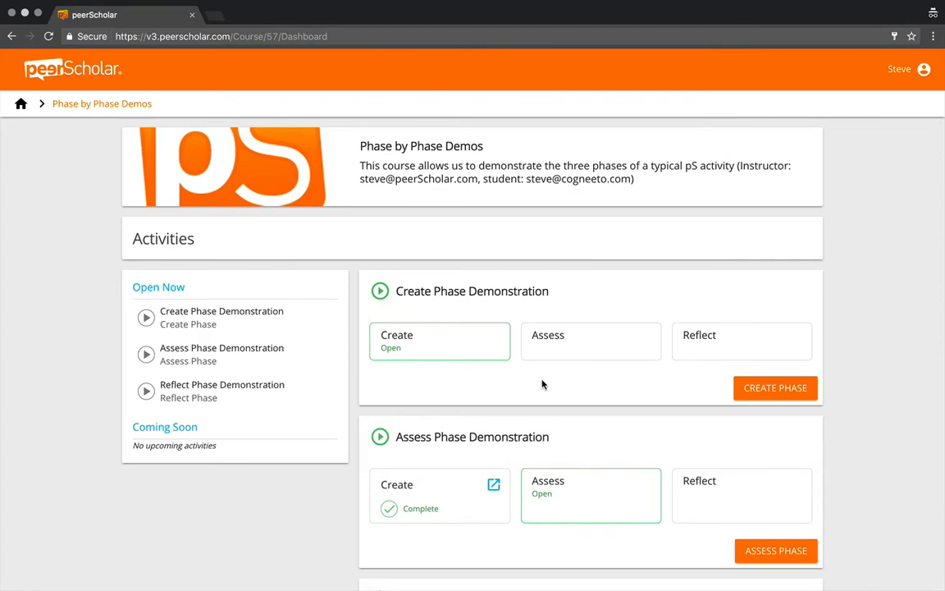
{"action": "scroll", "scroll_direction": "down", "scroll_amount": 3}
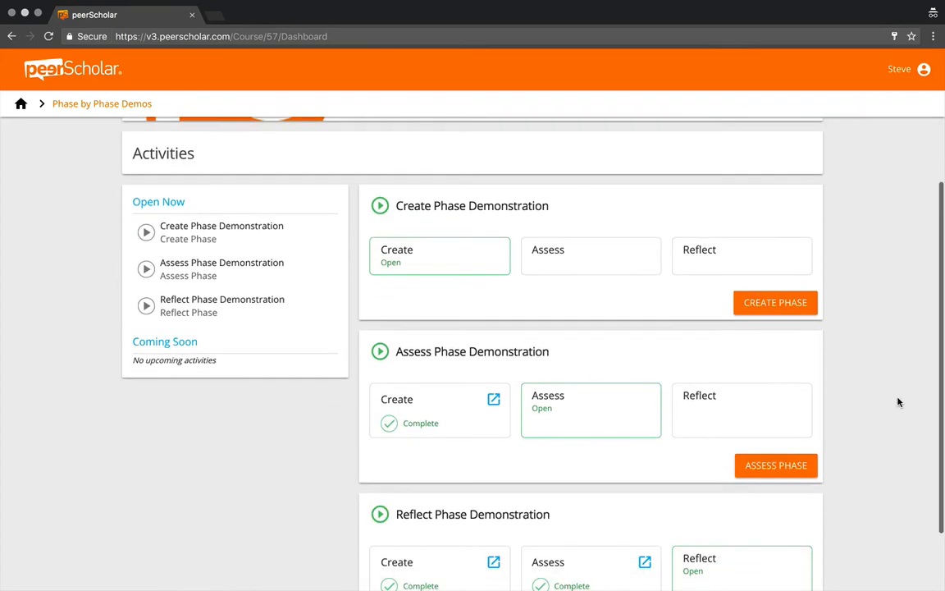
{"action": "mouse_move", "coordinate": [426, 265]}
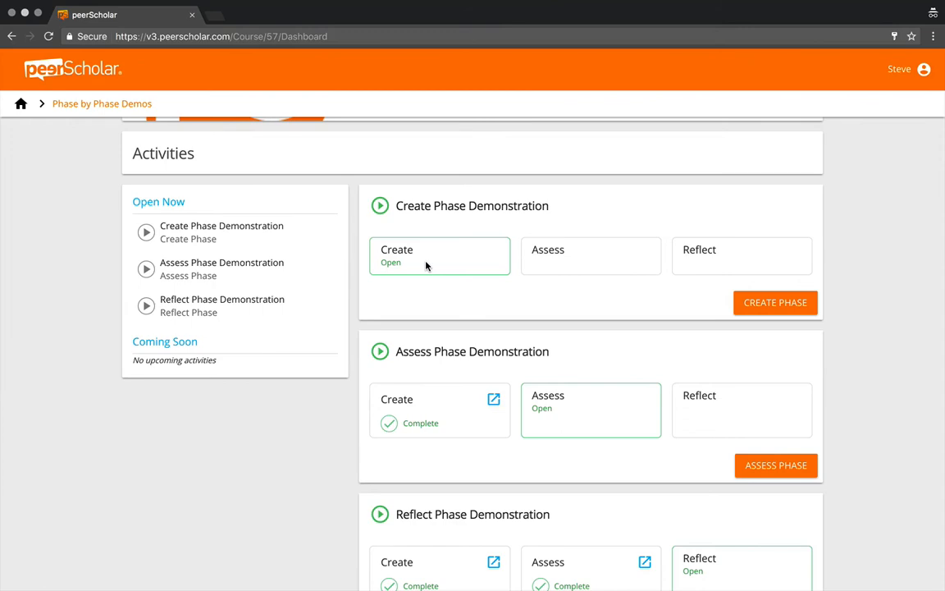
{"action": "mouse_move", "coordinate": [470, 294]}
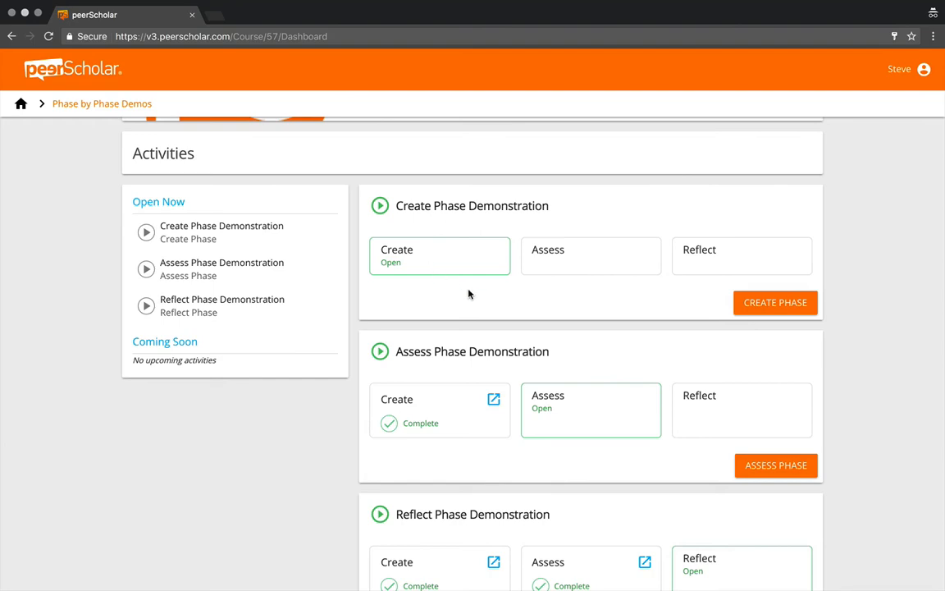
{"action": "mouse_move", "coordinate": [569, 356]}
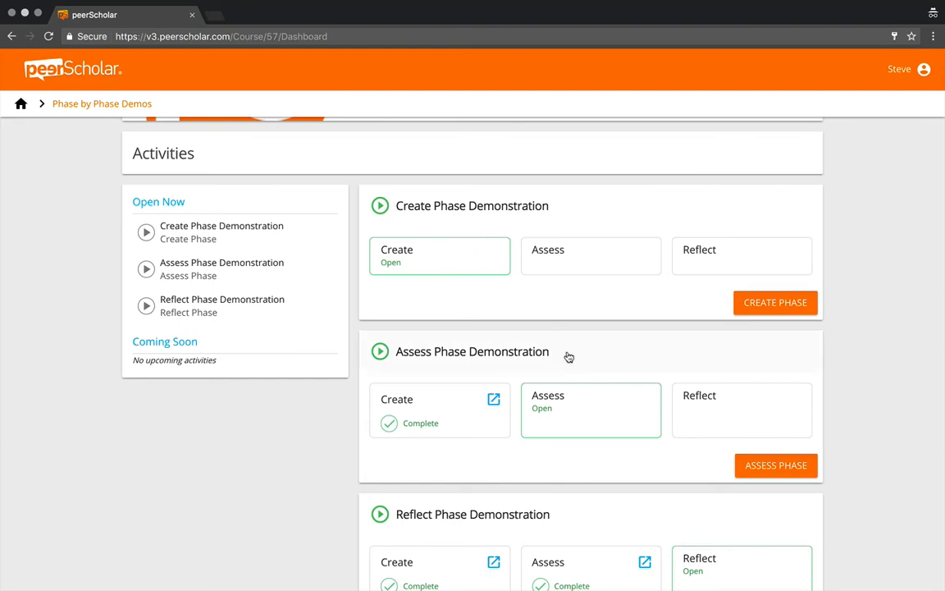
{"action": "scroll", "scroll_direction": "down", "scroll_amount": 3}
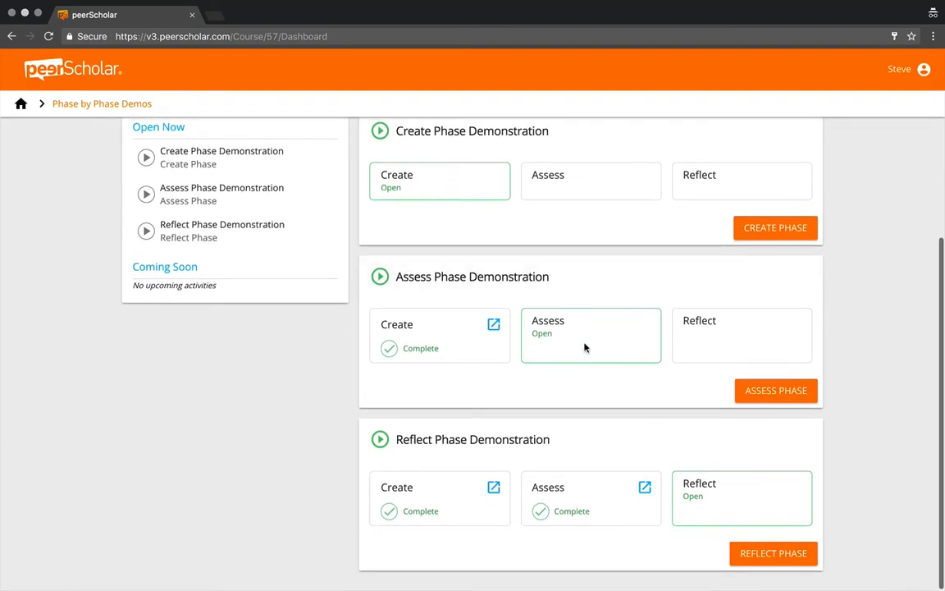
{"action": "mouse_move", "coordinate": [591, 354]}
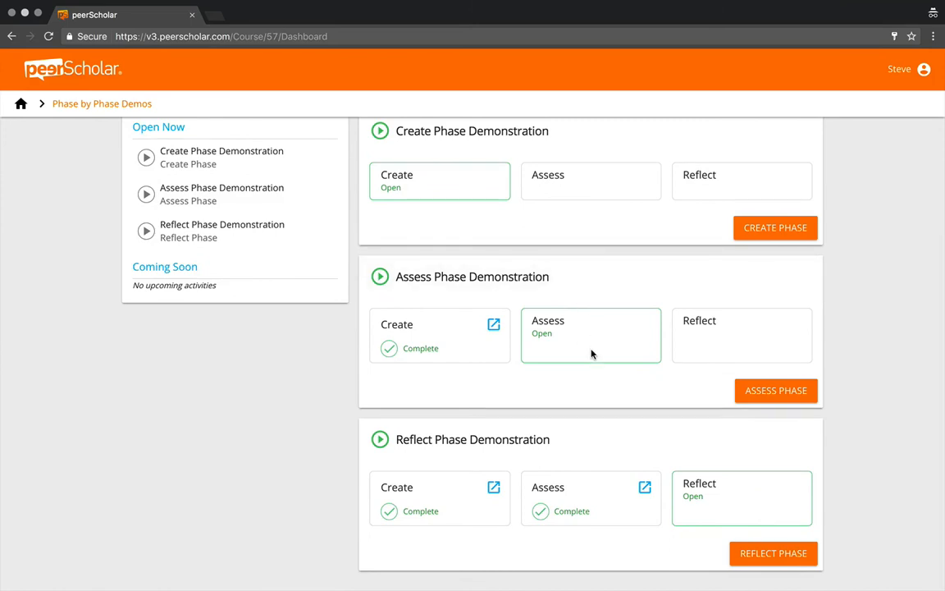
{"action": "mouse_move", "coordinate": [586, 357]}
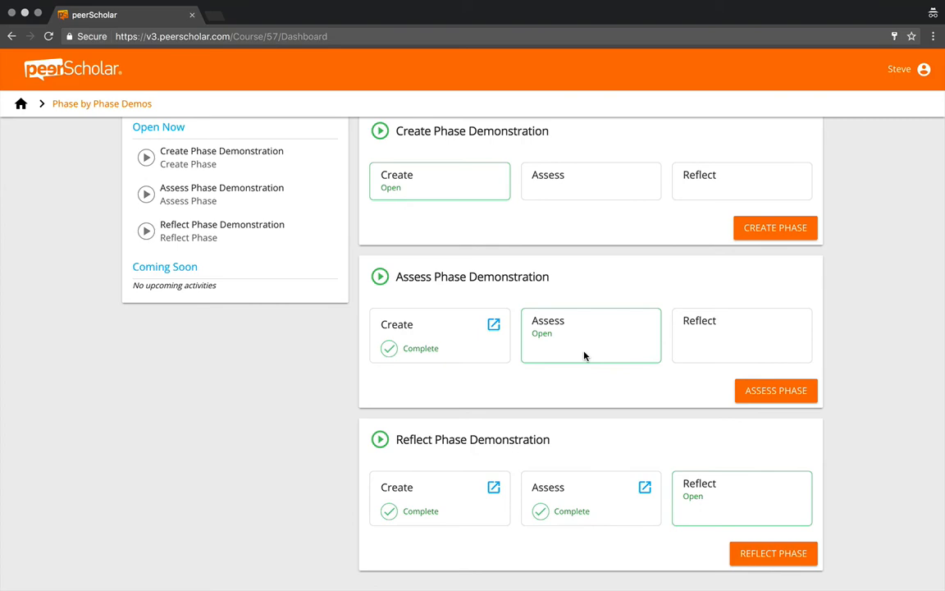
{"action": "mouse_move", "coordinate": [621, 382]}
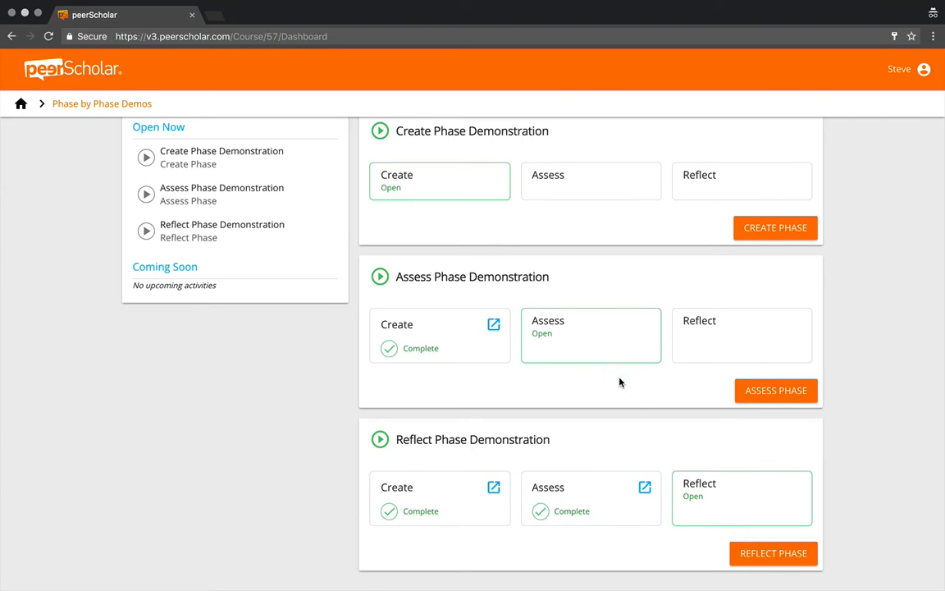